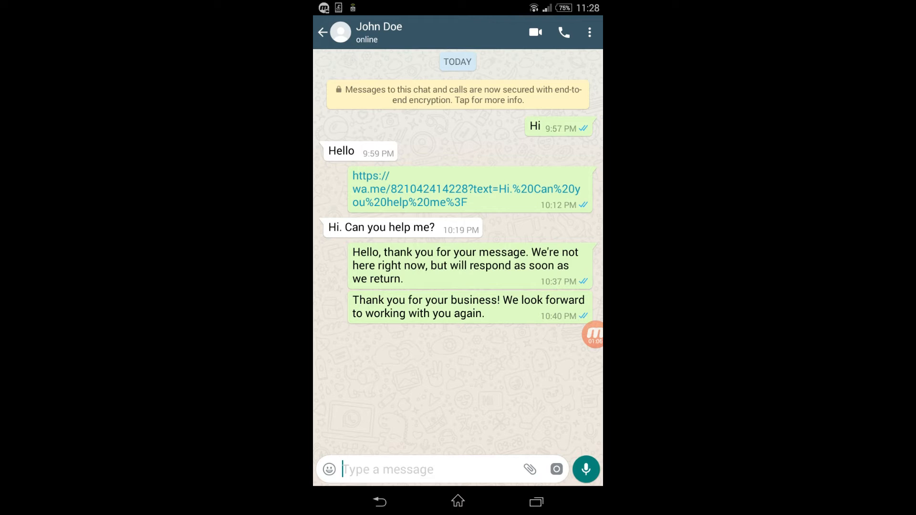
# Step: Leave John Doe's conversation and go back to the chat list
pyautogui.click(322, 32)
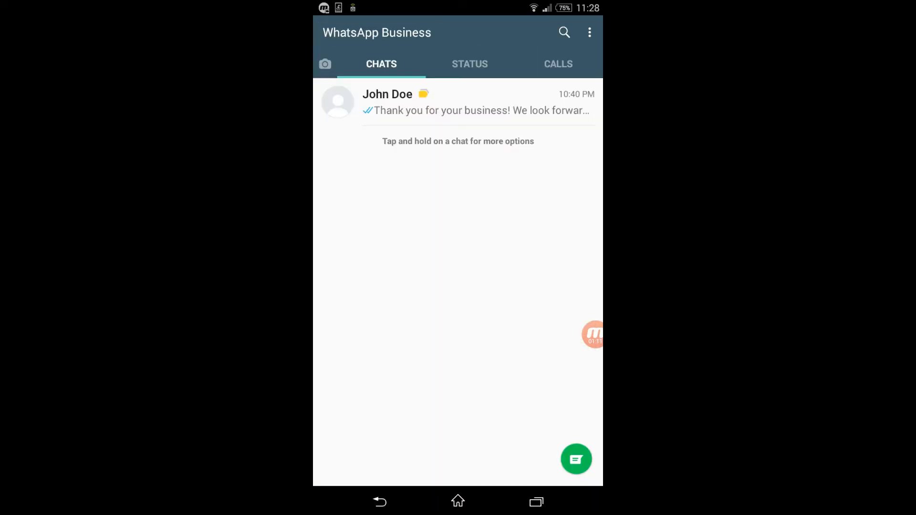
# Step: Go to Settings > Account from the three-dot menu
pyautogui.click(590, 32)
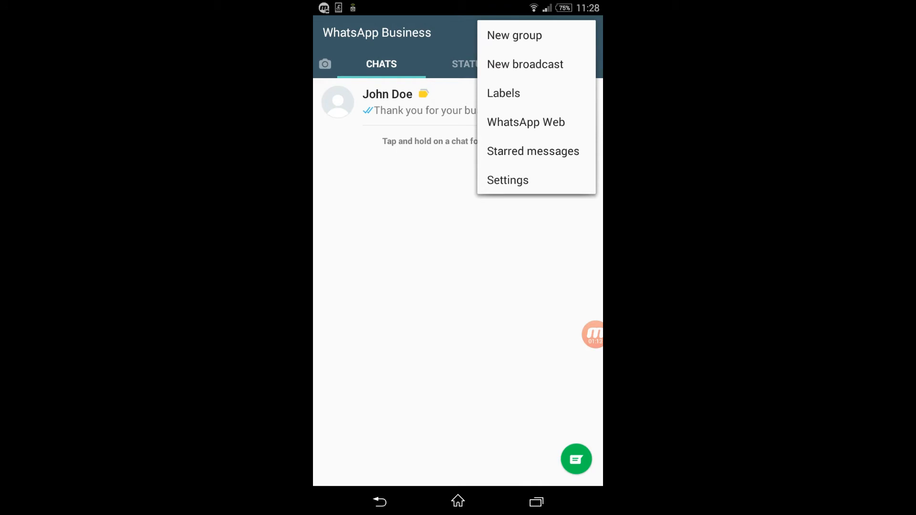
pyautogui.click(507, 180)
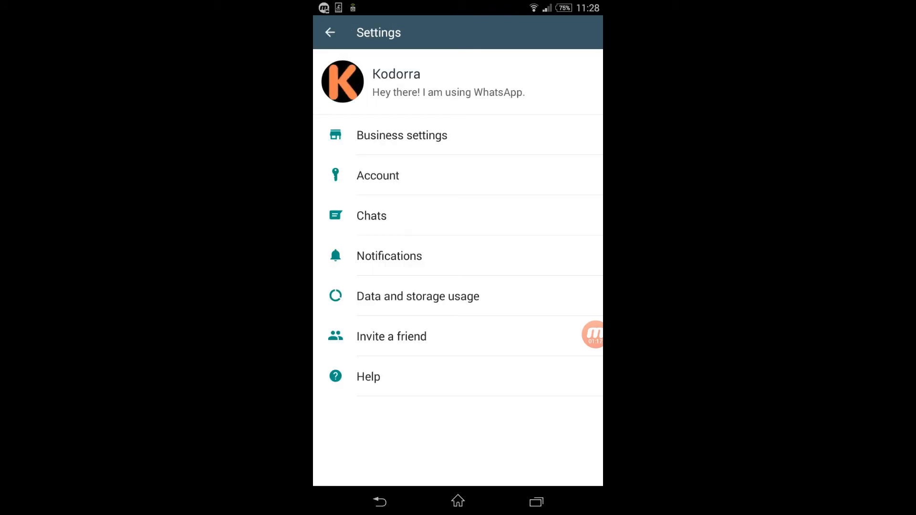
pyautogui.click(378, 175)
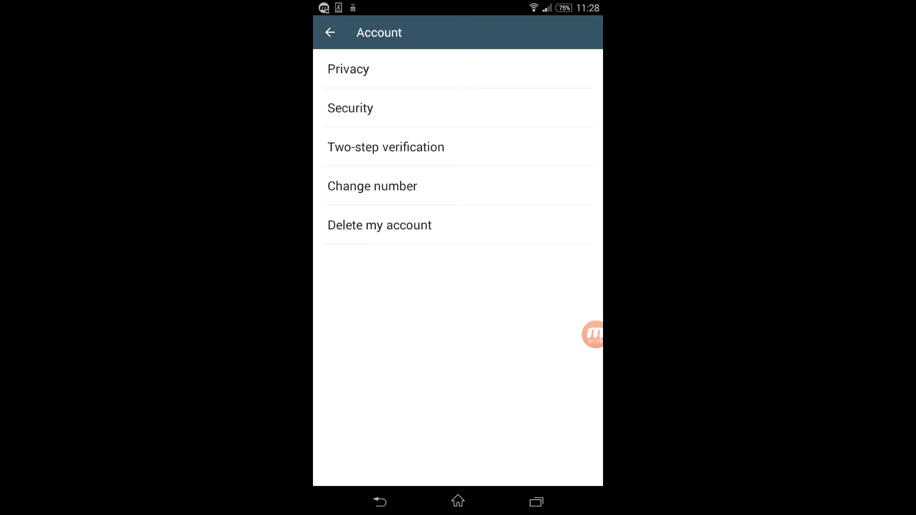
# Step: Uncheck Read receipts under Privacy, then navigate back to the main Settings page
pyautogui.click(348, 69)
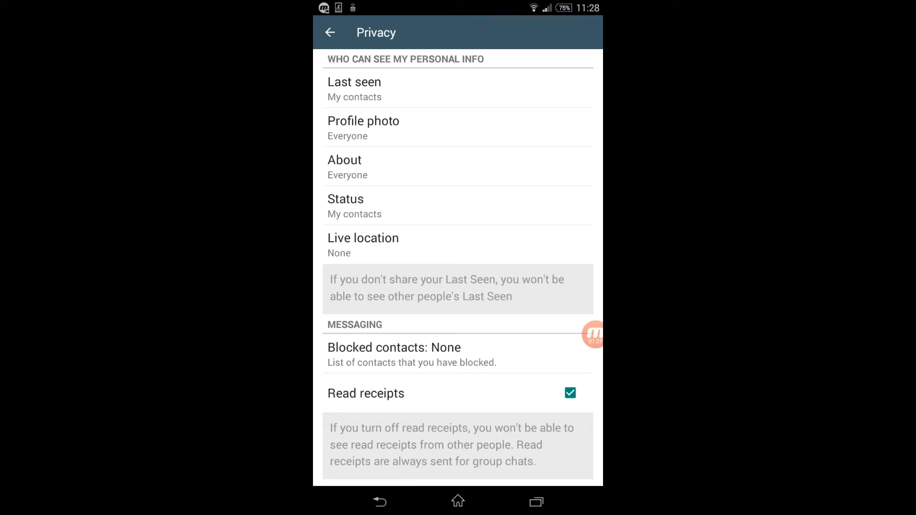
pyautogui.click(570, 393)
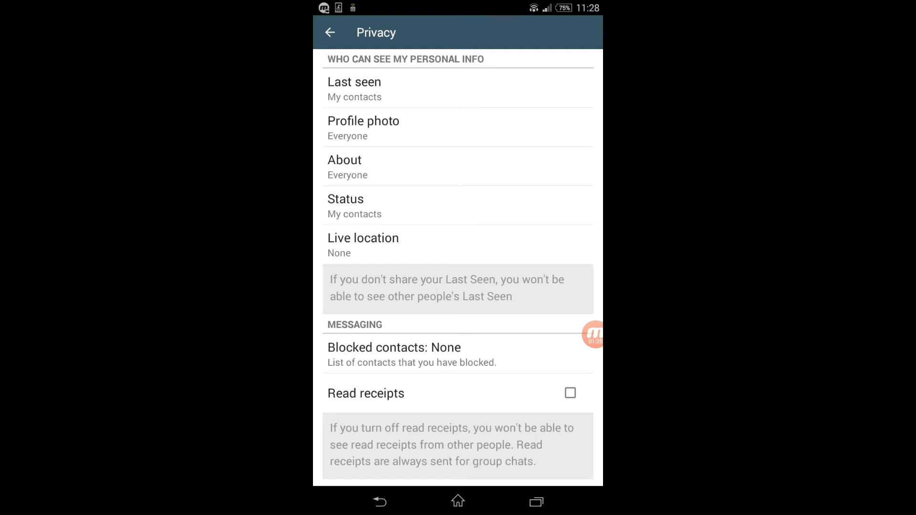
pyautogui.click(329, 32)
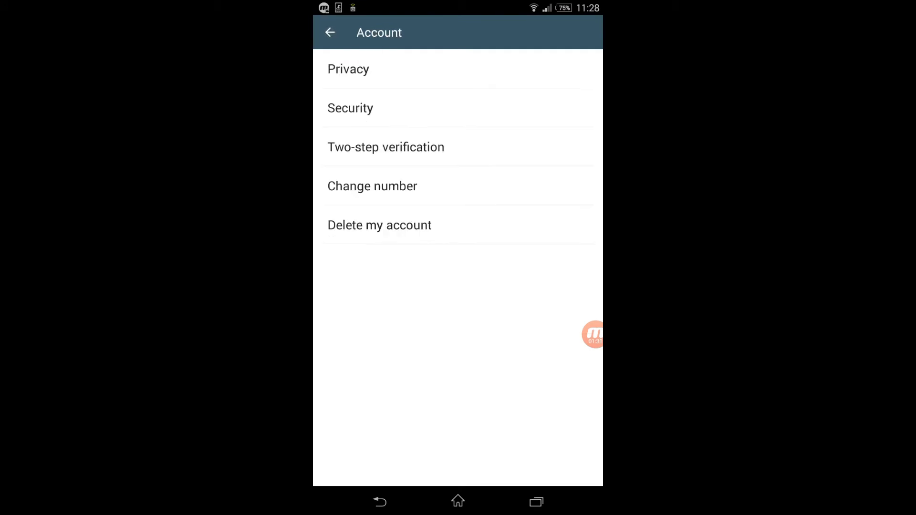
pyautogui.click(330, 31)
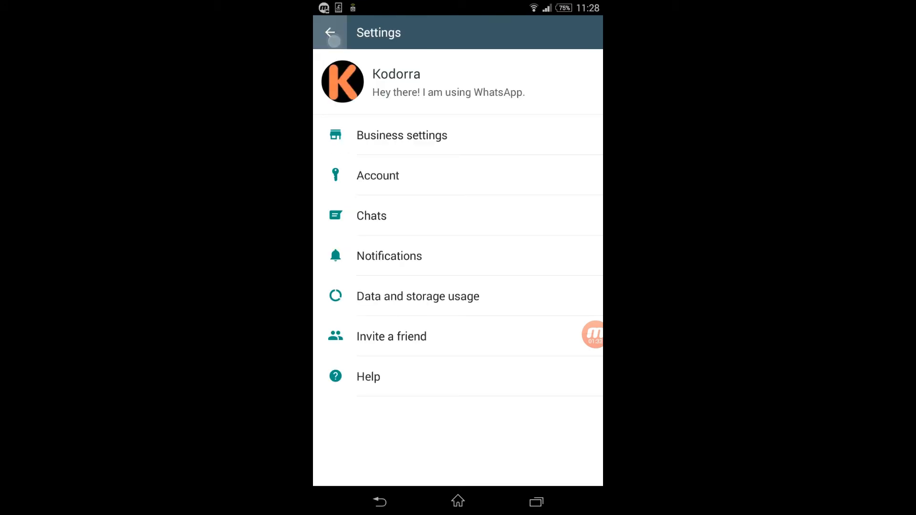